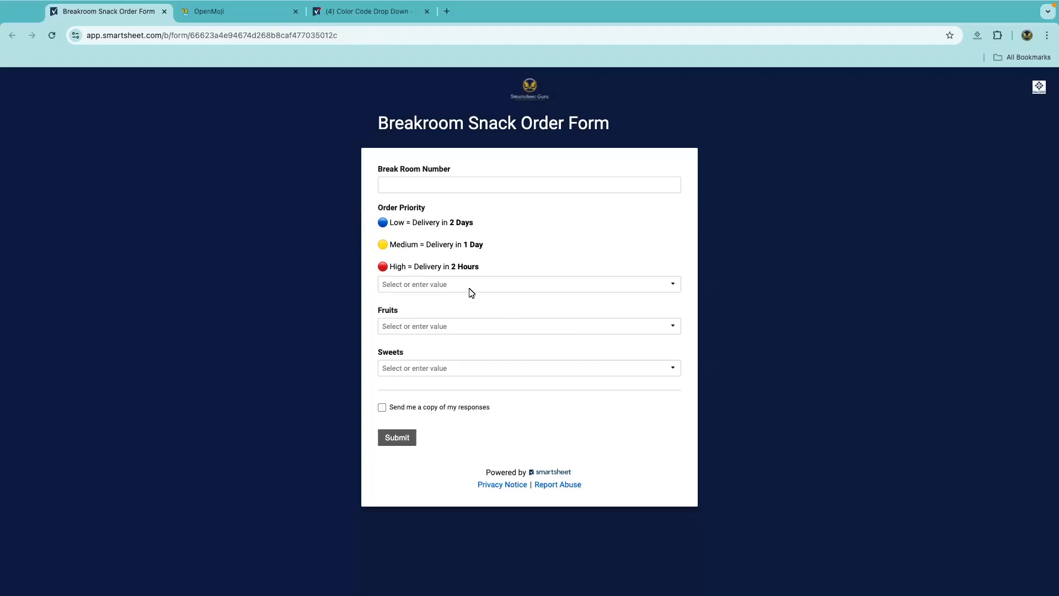
Step: Choose Apples and Pineapples as fruits and add Cookies to the sweets in the snack order form
click(528, 284)
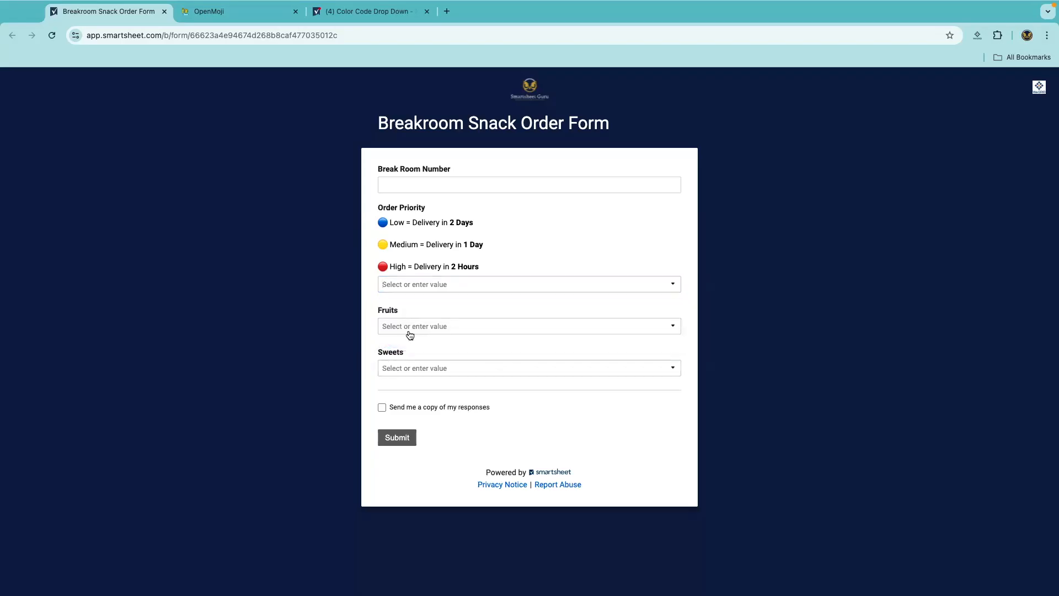
click(528, 326)
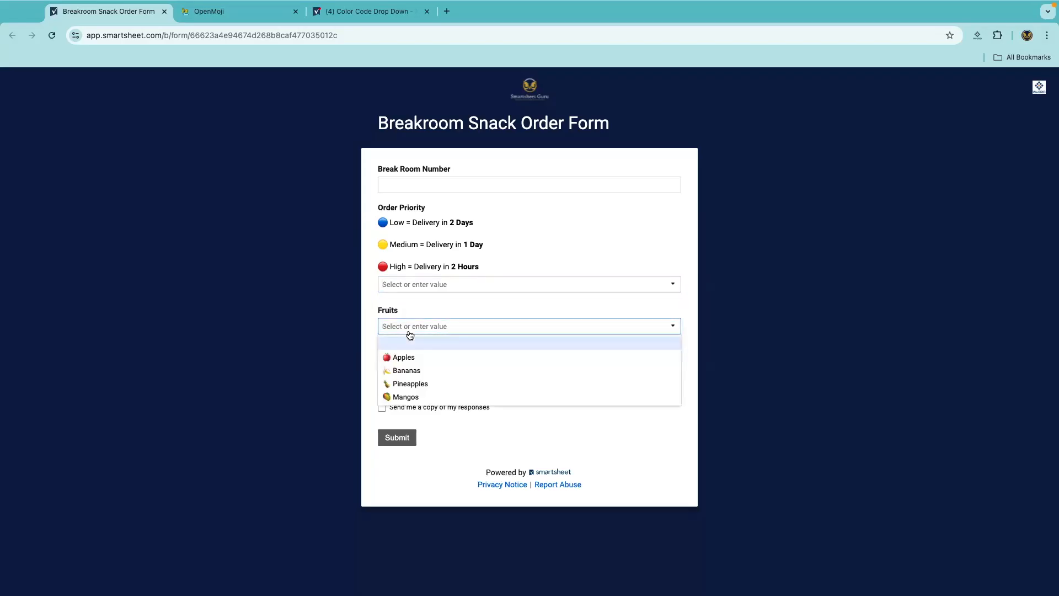
click(403, 356)
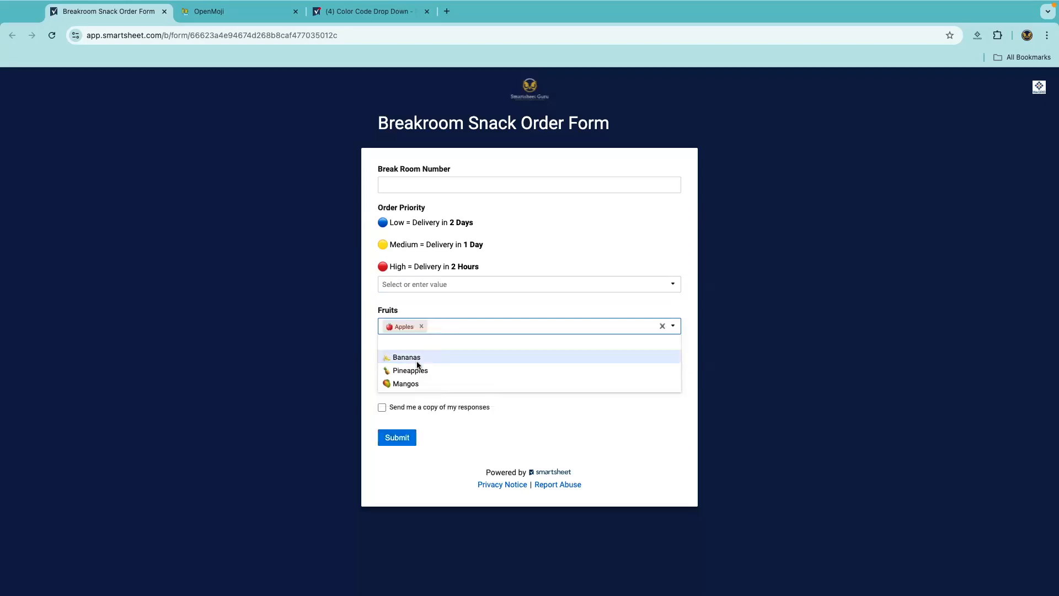
click(410, 370)
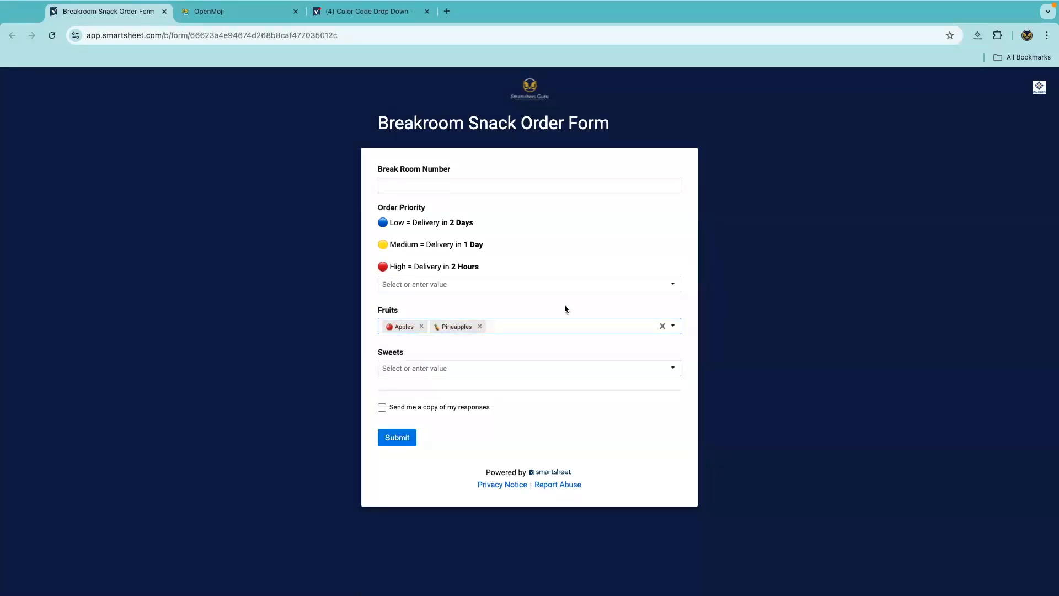
mouse_move(506, 368)
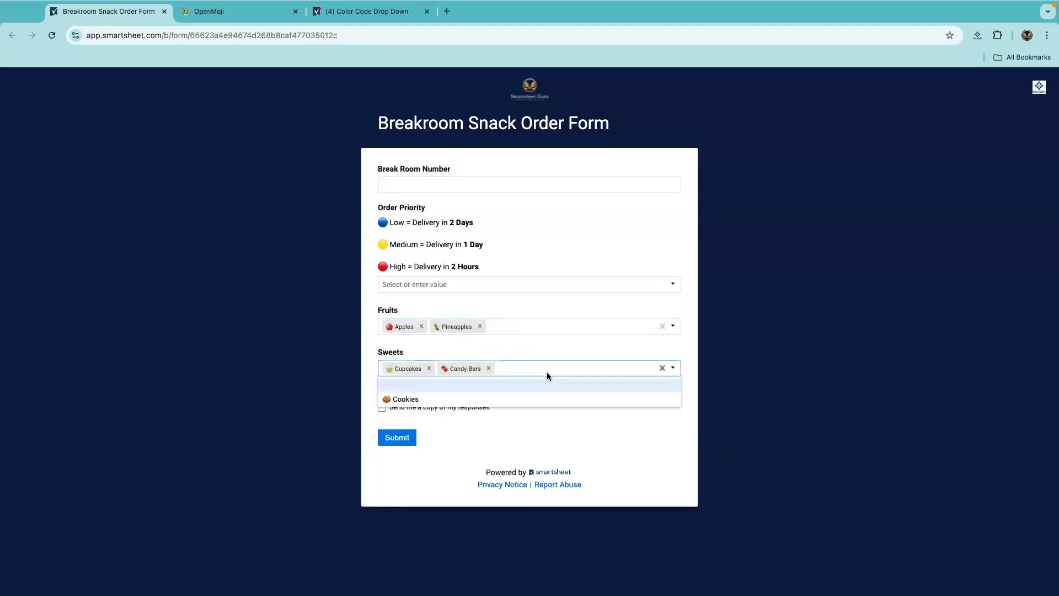
click(405, 398)
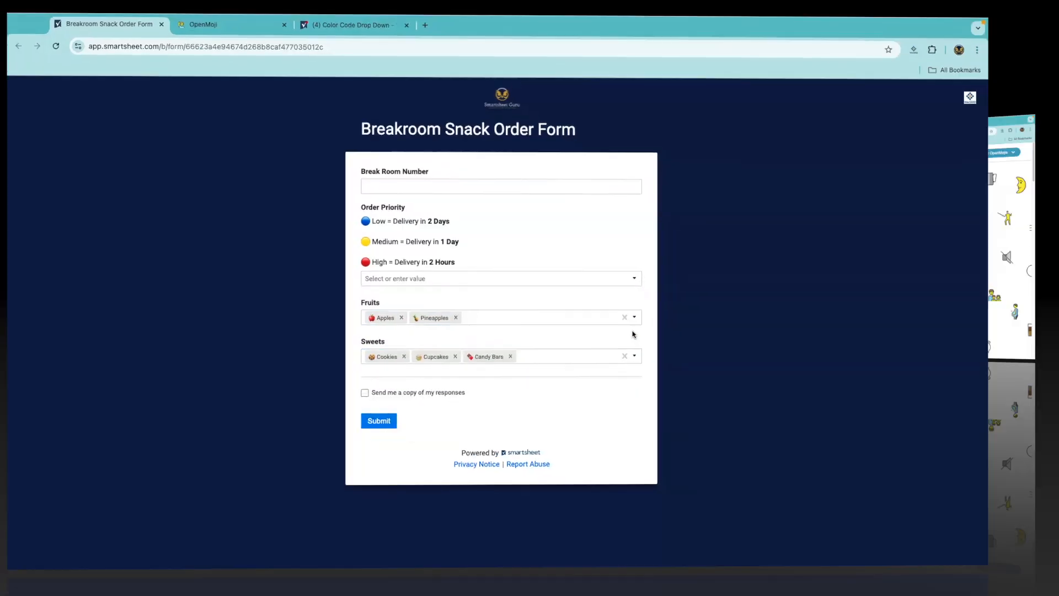
Step: Browse the OpenMoji library's food-fruit emojis and grab the grapes emoji (1F347) details
click(230, 25)
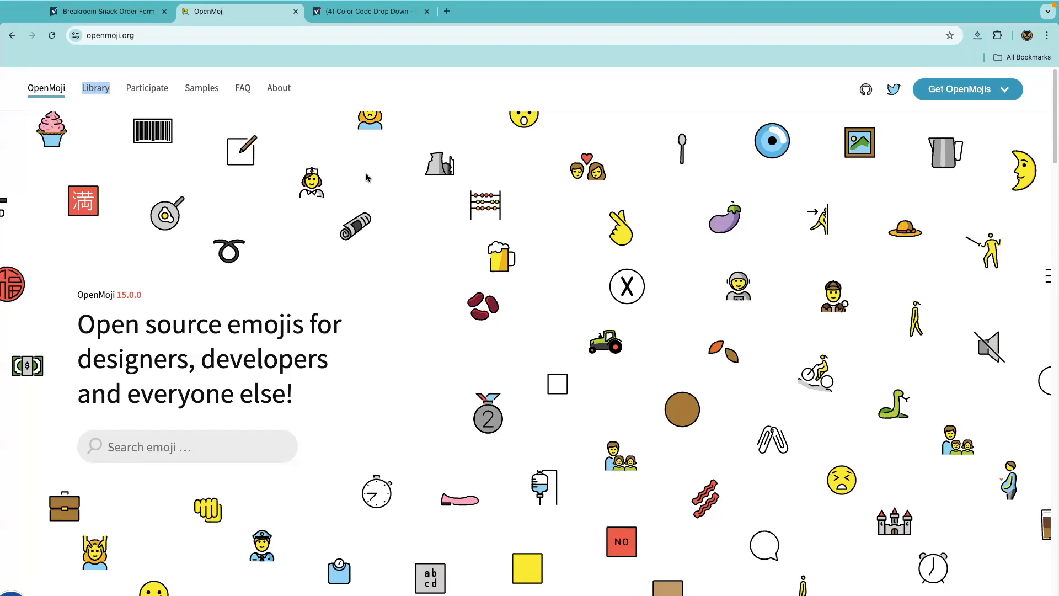
mouse_move(95, 92)
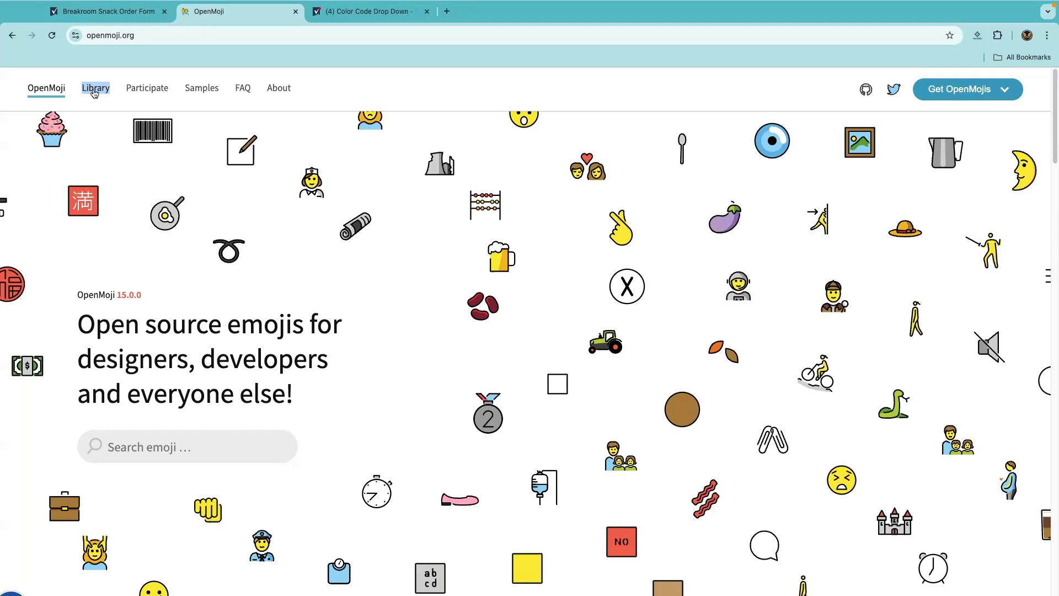
click(95, 89)
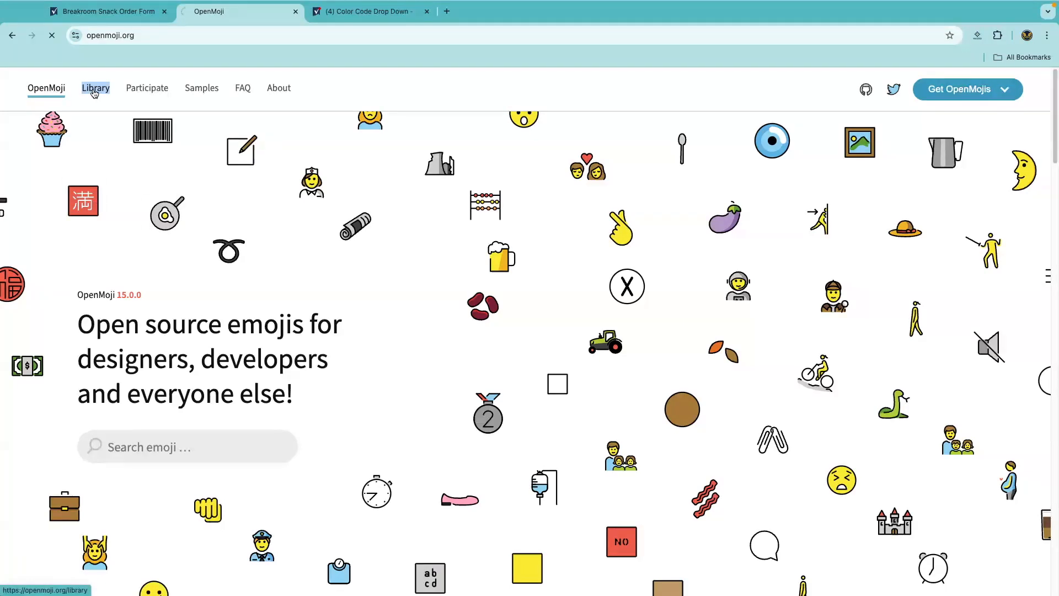
click(95, 88)
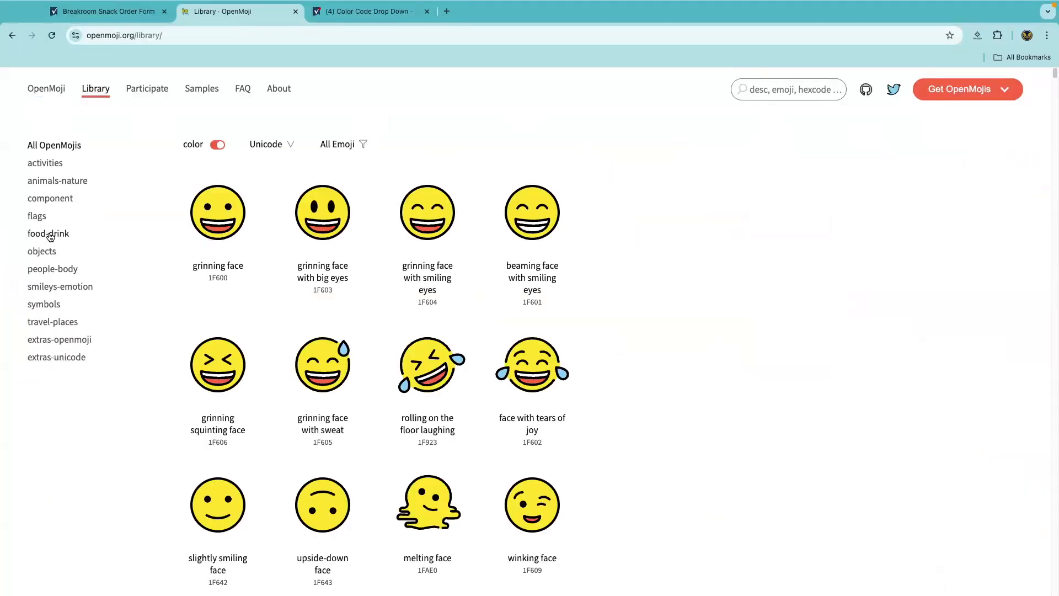
click(47, 233)
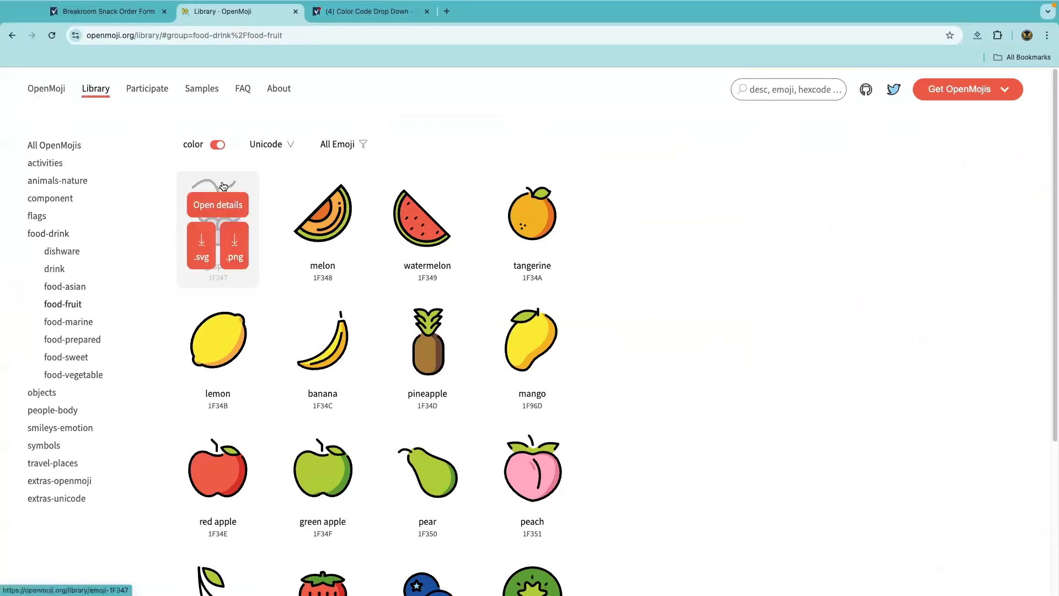
click(217, 205)
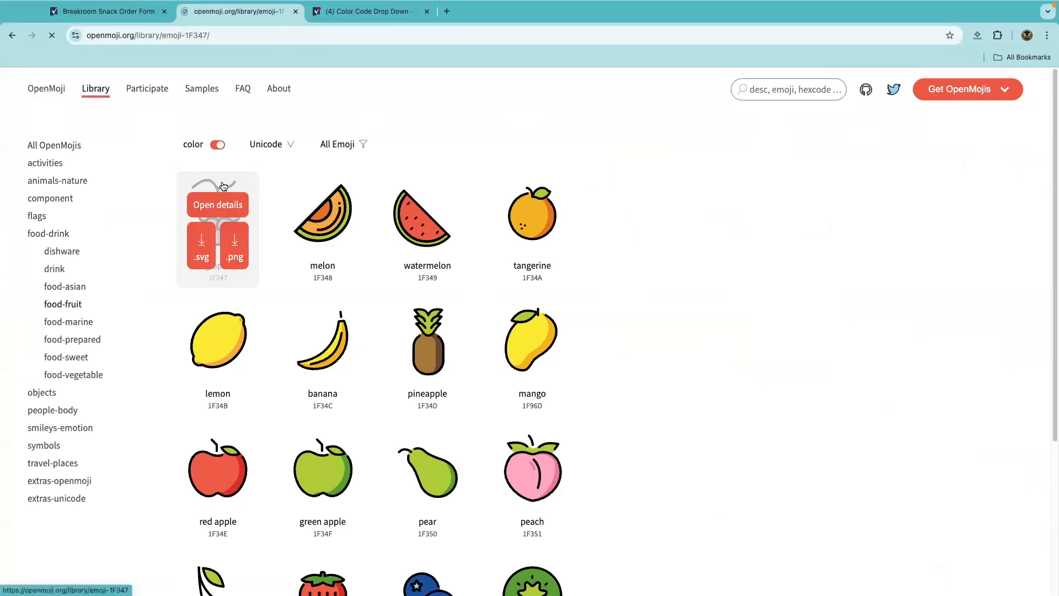
click(217, 205)
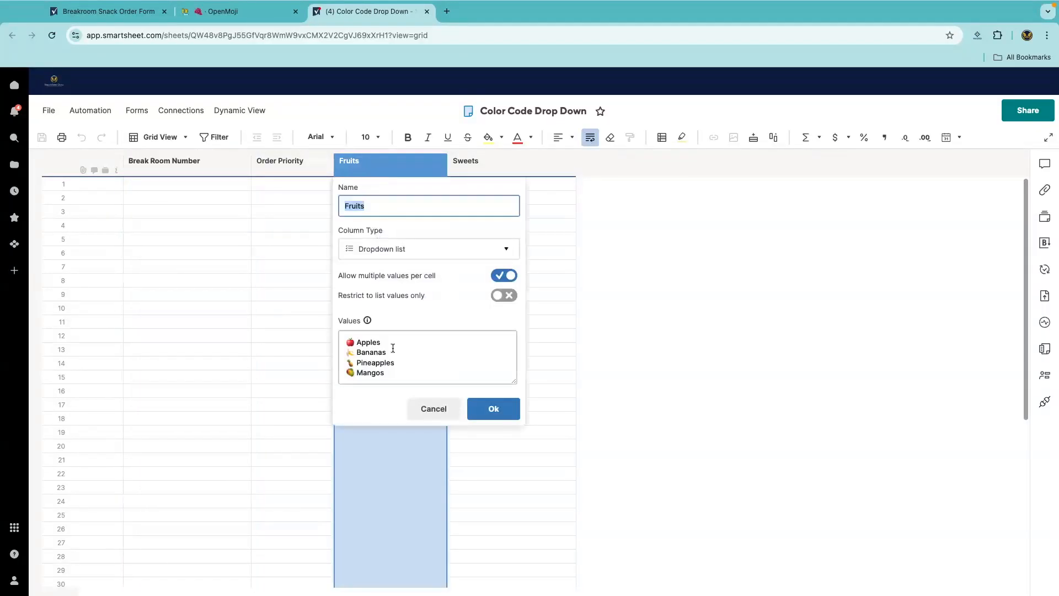
Step: Add a new 'Grapes' line with the grapes emoji after Mangos in the Fruits column's values and save it
click(393, 374)
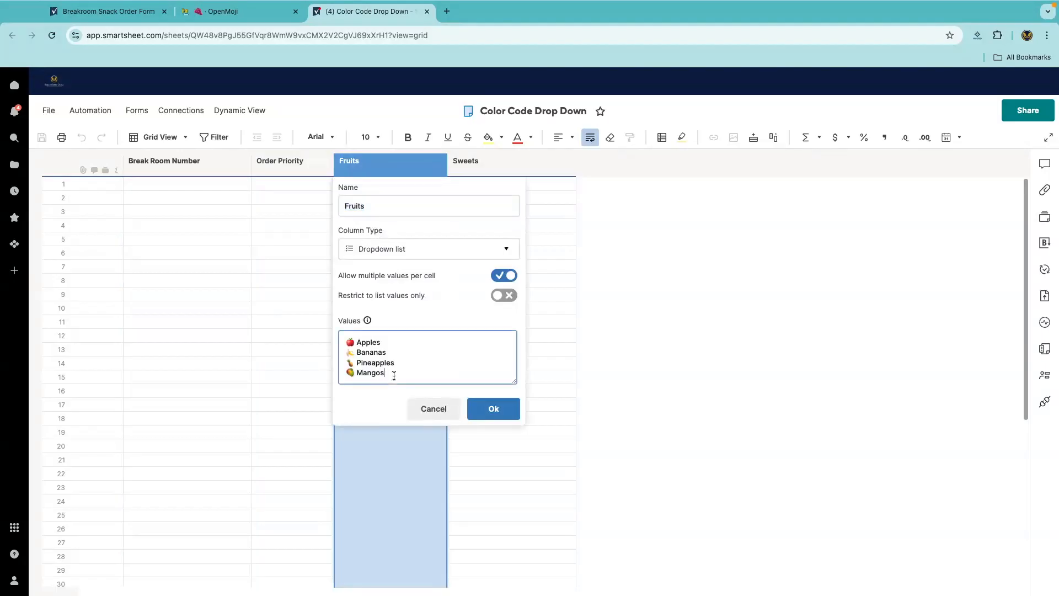
key(Return)
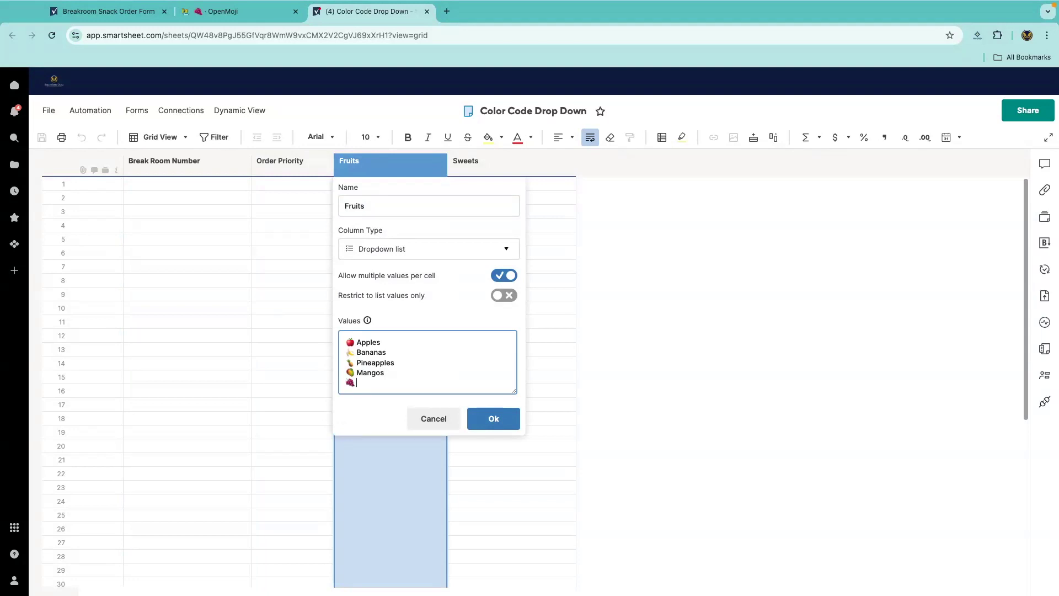
text(Grapes)
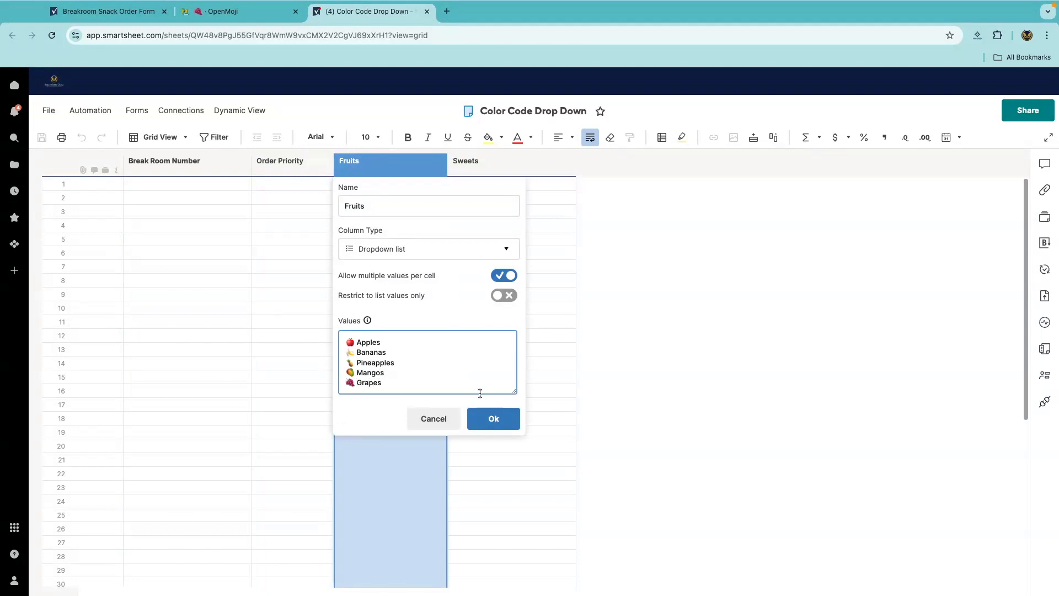
click(493, 418)
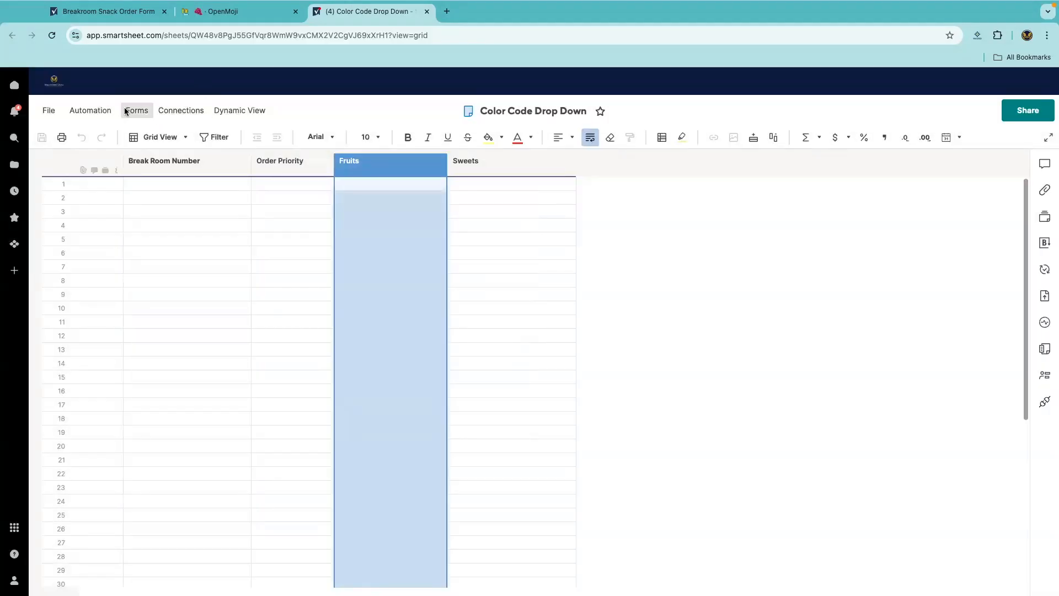
Step: Submit a form order for break room 1 with Medium priority and Grapes added to the fruits
click(137, 111)
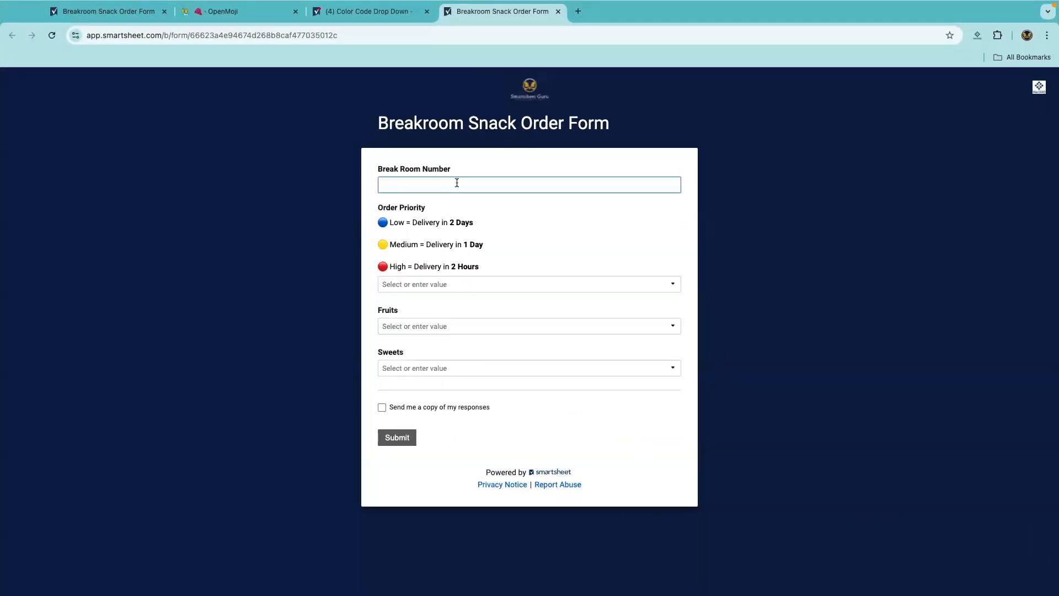
text(1)
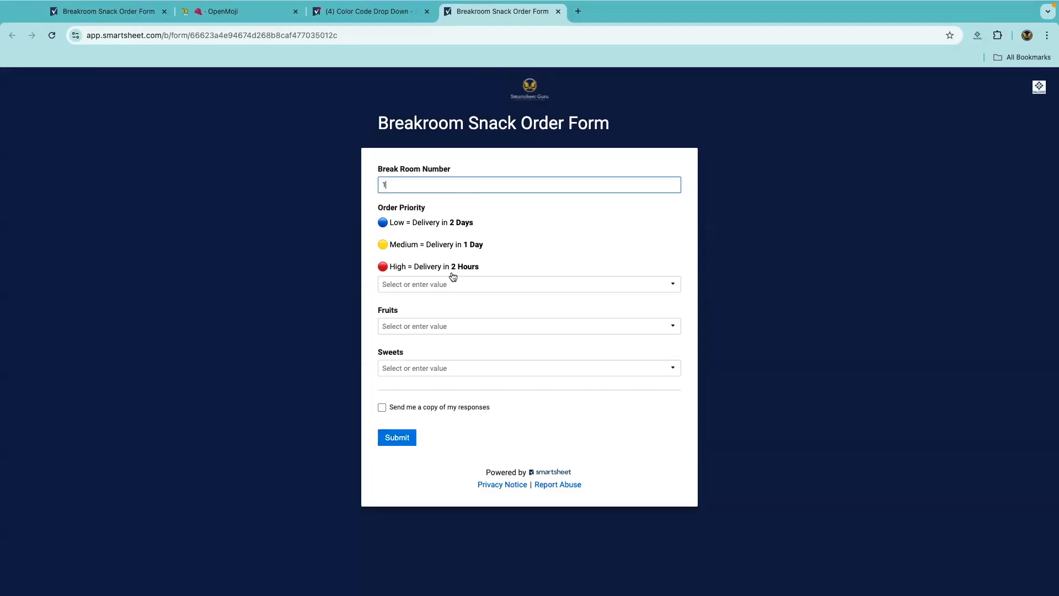
click(527, 283)
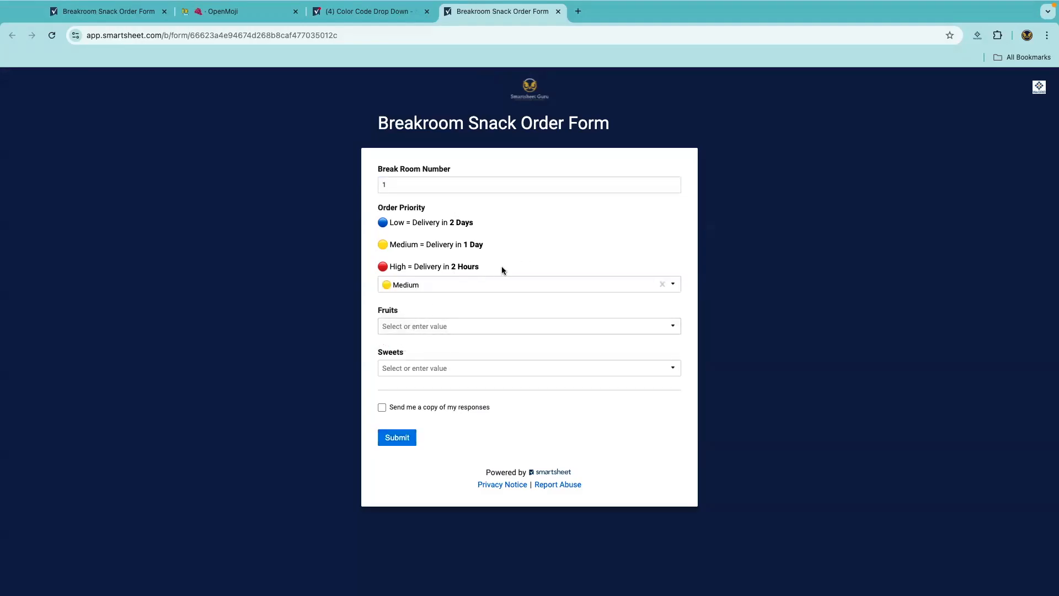
click(528, 326)
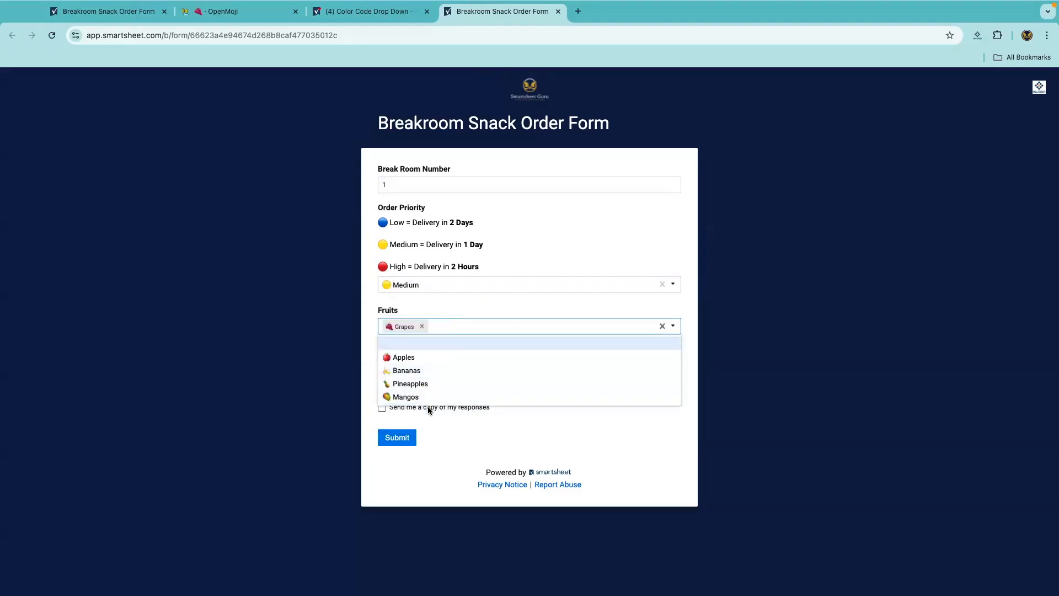
click(370, 11)
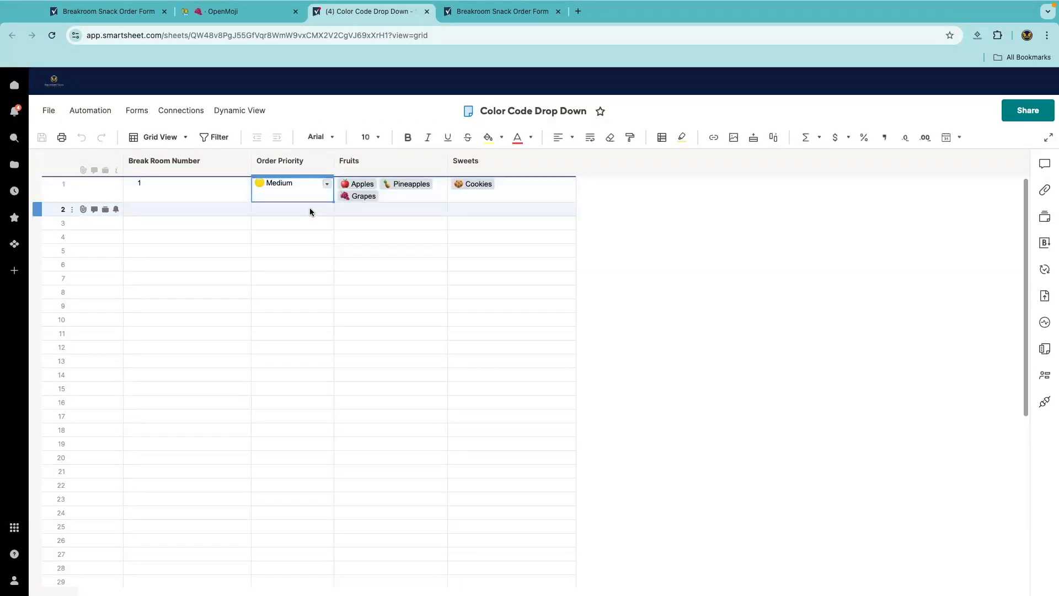
Step: Set row 2's Fruits cell to Apples, Bananas and Pineapples directly in the grid
click(388, 209)
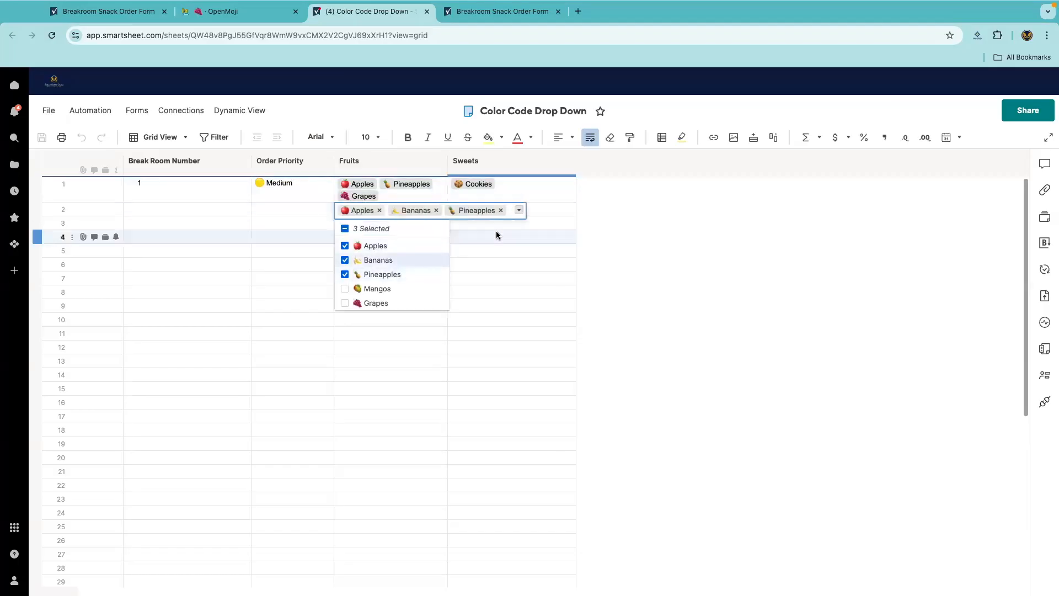
click(652, 240)
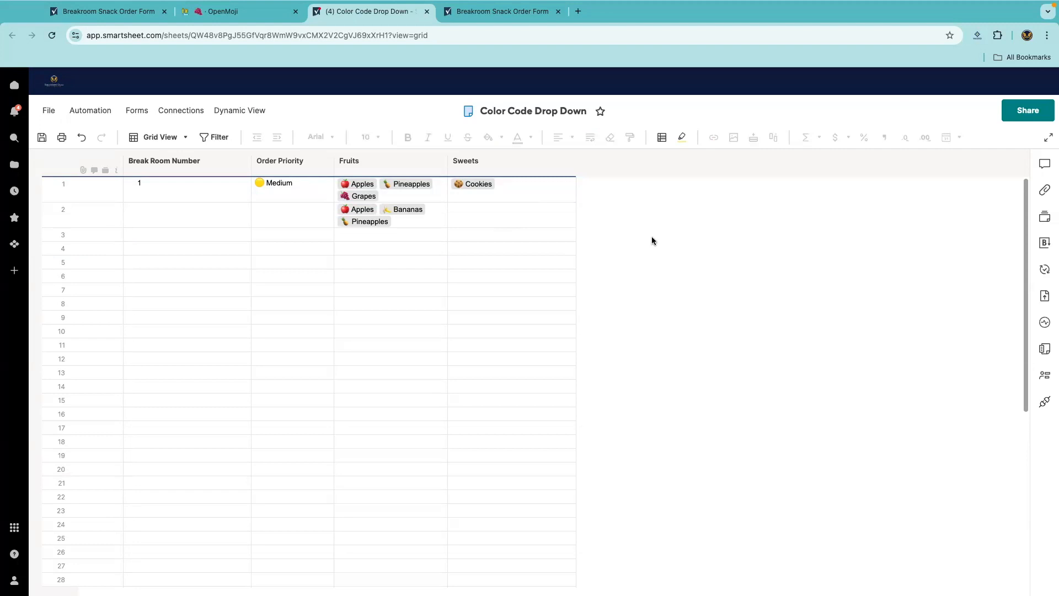